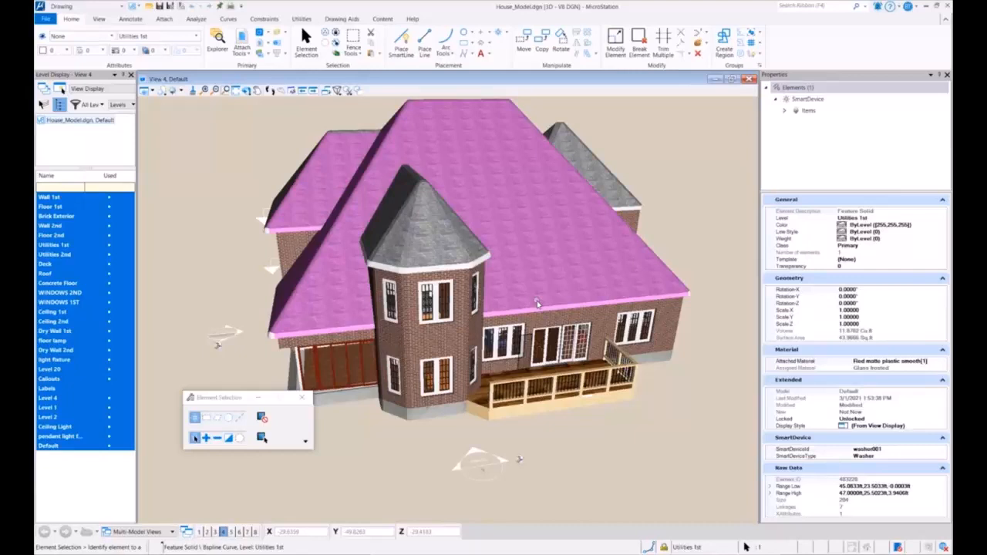
pyautogui.moveTo(561, 291)
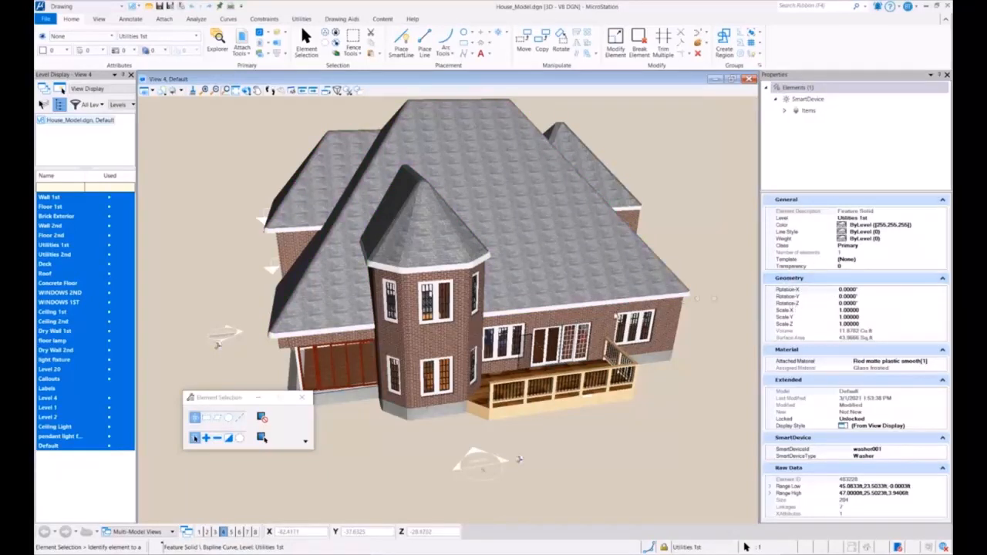
# - Select the front tower window to show its Smart Solid, Brick Exterior properties
pyautogui.click(435, 308)
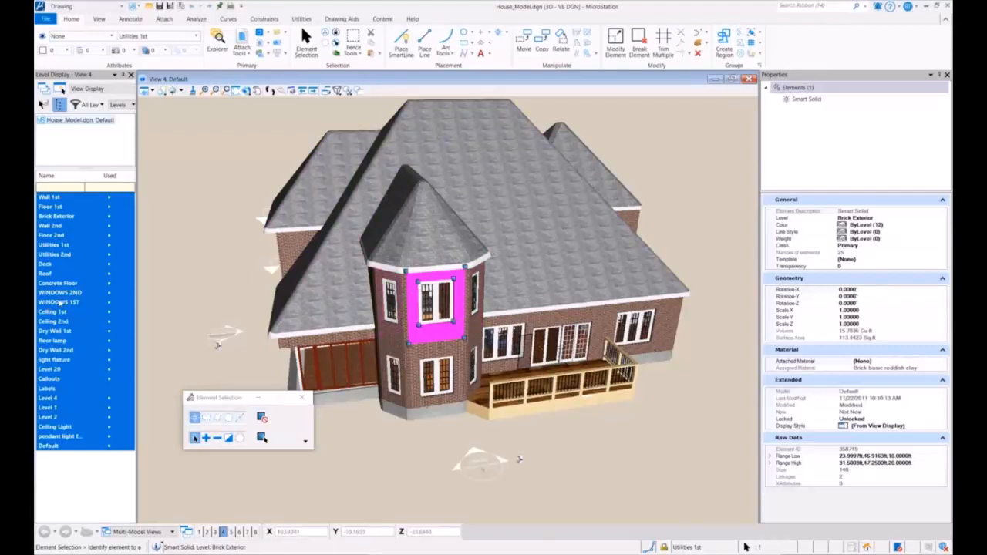
# - Turn all levels off, then display only the Utilities 1st and 2nd levels
pyautogui.rightClick(61, 284)
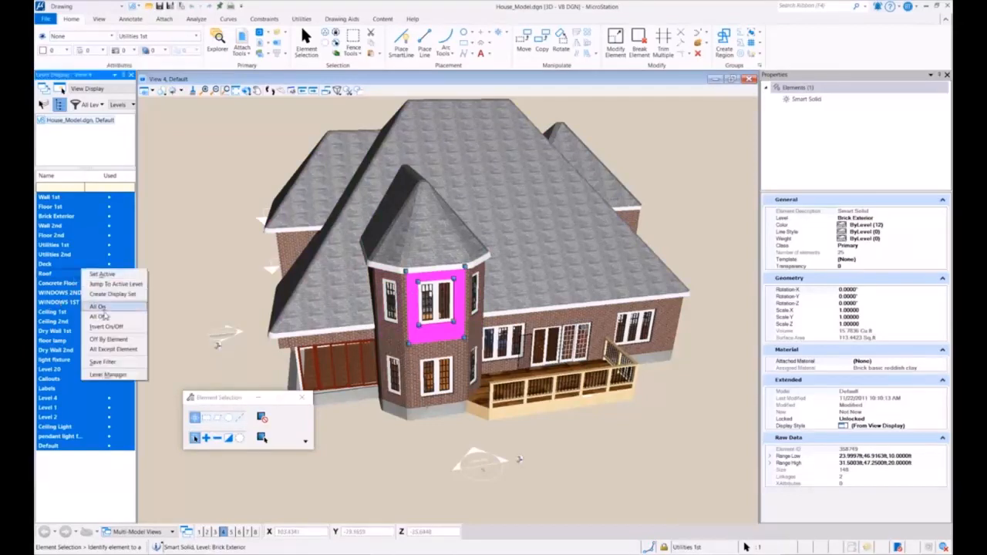
pyautogui.click(98, 316)
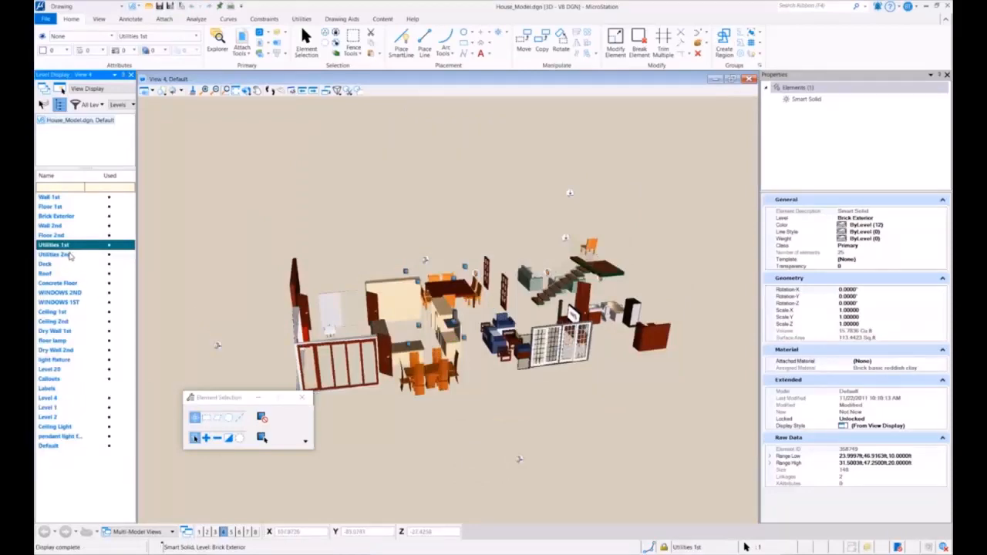
pyautogui.click(54, 254)
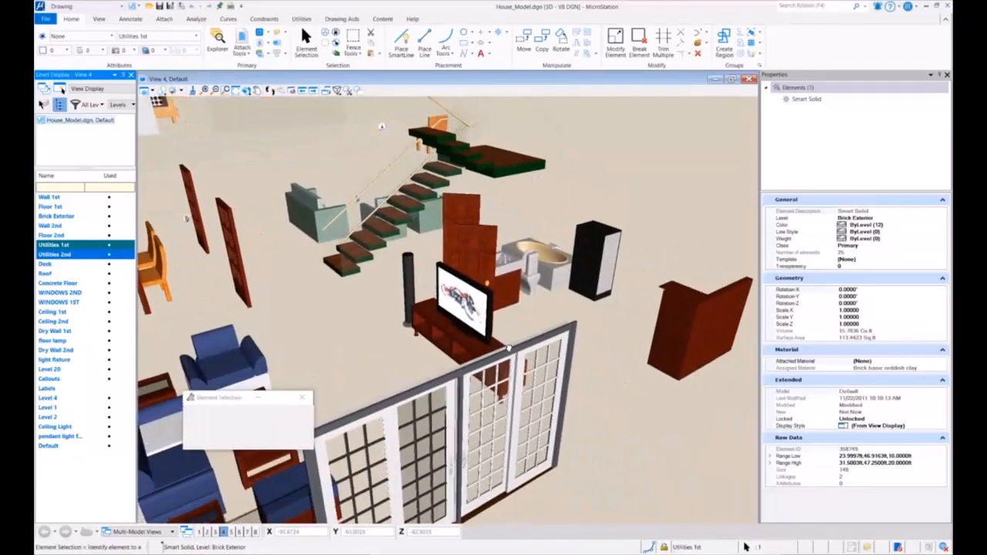
# - Select the television to show its SmartDevice type TV on Utilities 1st
pyautogui.click(471, 308)
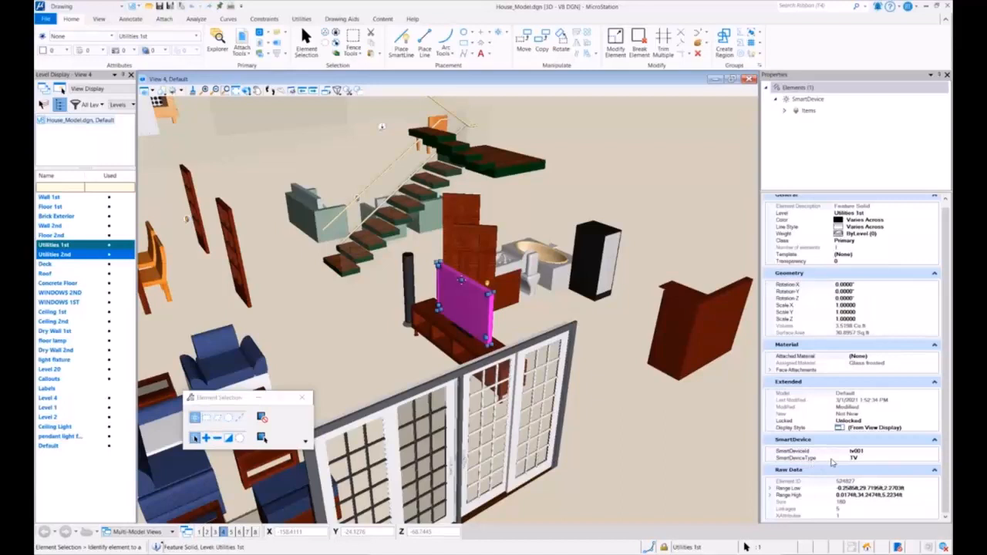
pyautogui.moveTo(856, 460)
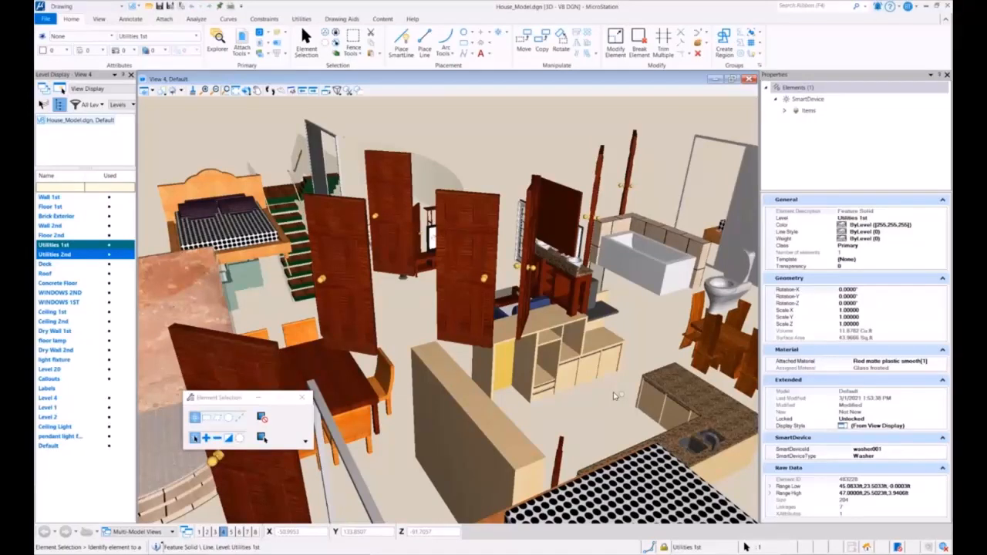
# - Select a fixture in the utility rooms to read its Washer smart device data
pyautogui.click(466, 265)
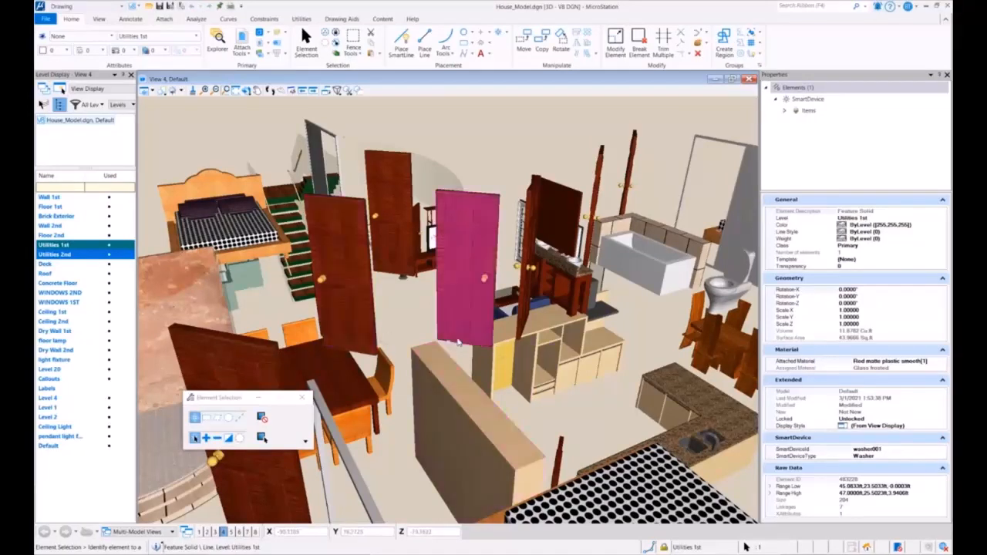